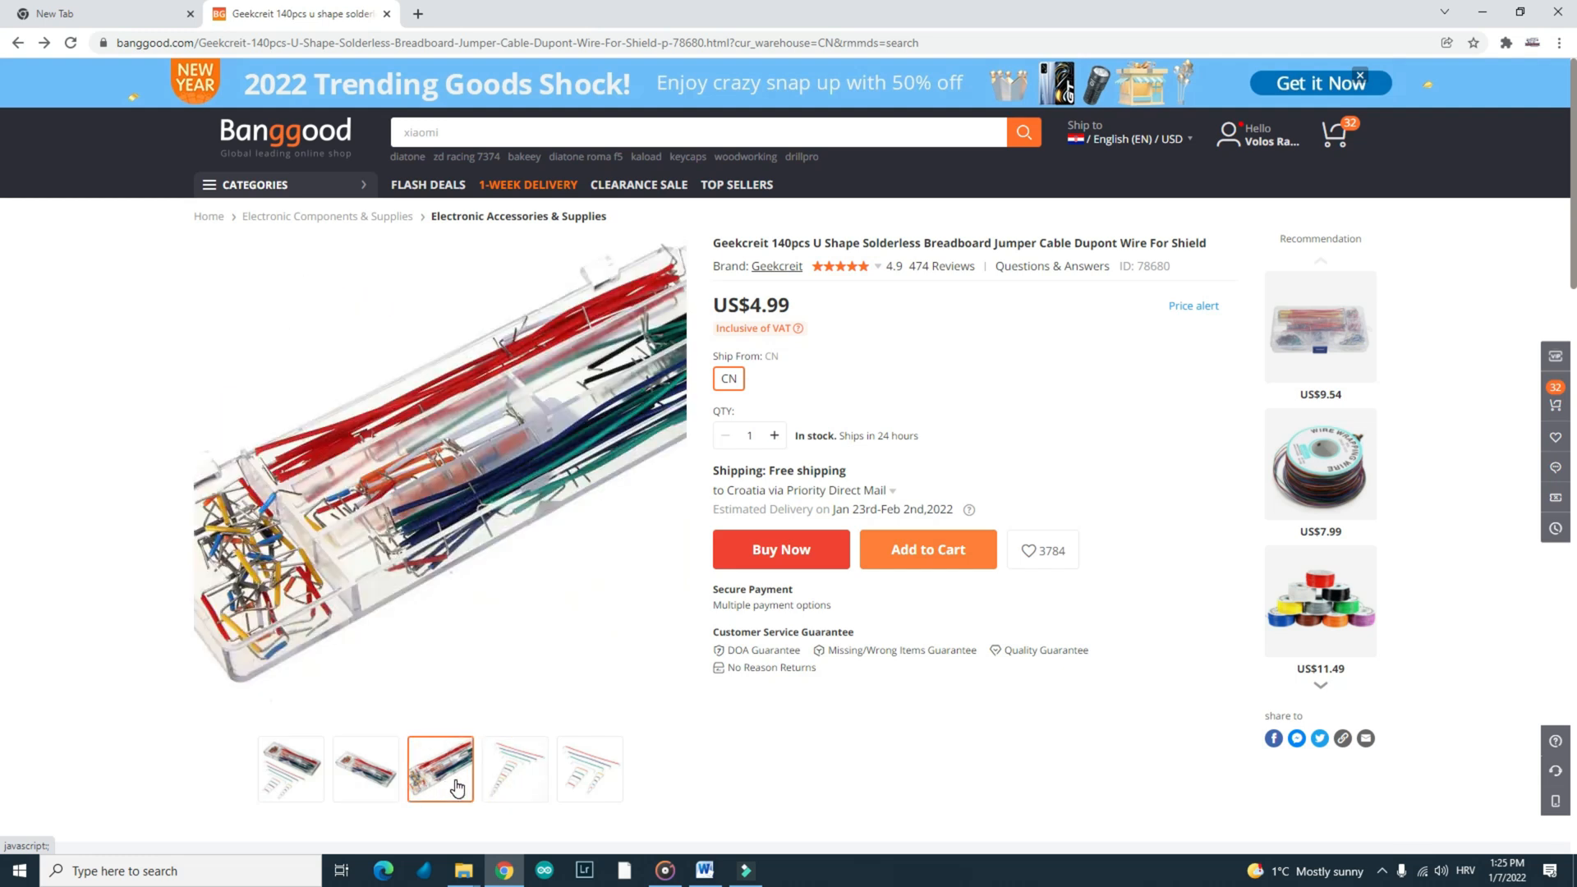
# Browse the 560Pcs jumper kit gallery photos: bent wires, teal-grey, boxed, red-grey
pyautogui.click(590, 769)
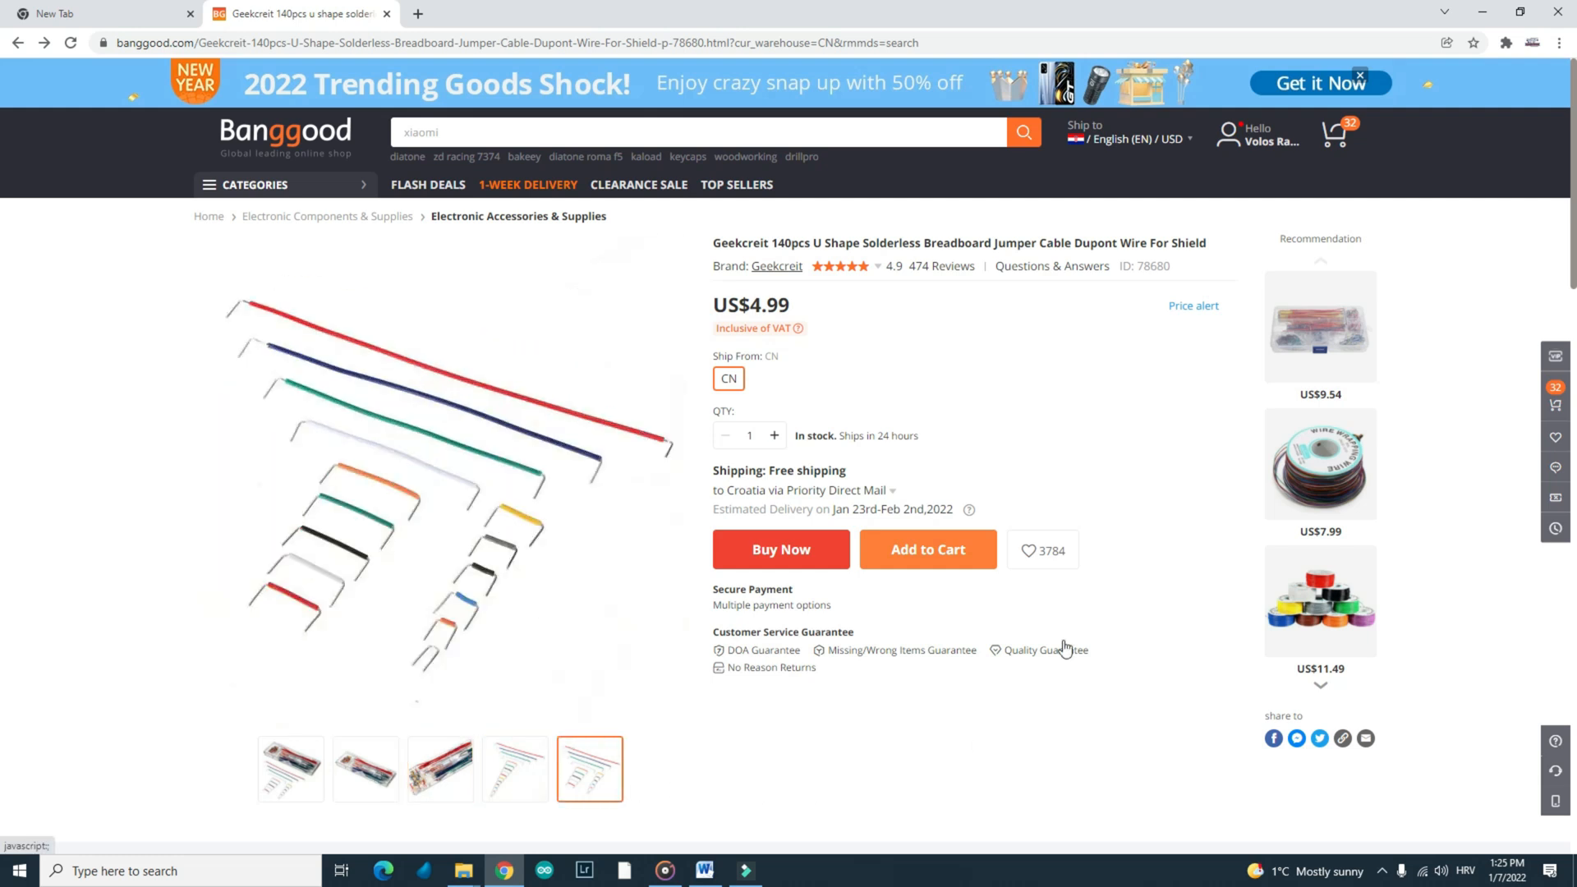
pyautogui.click(1320, 327)
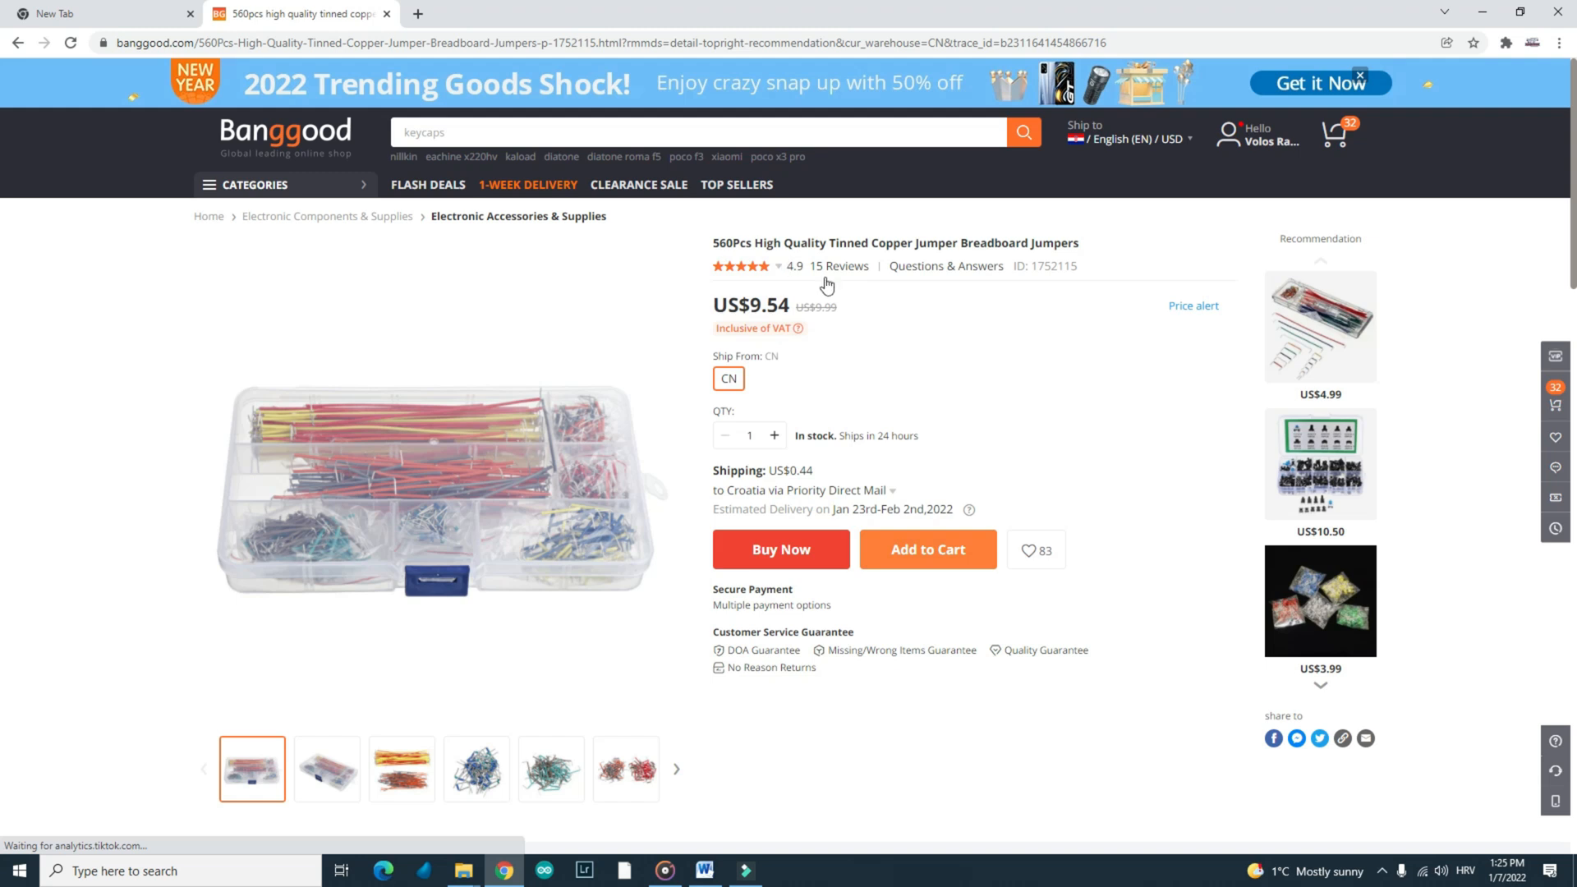
pyautogui.click(551, 769)
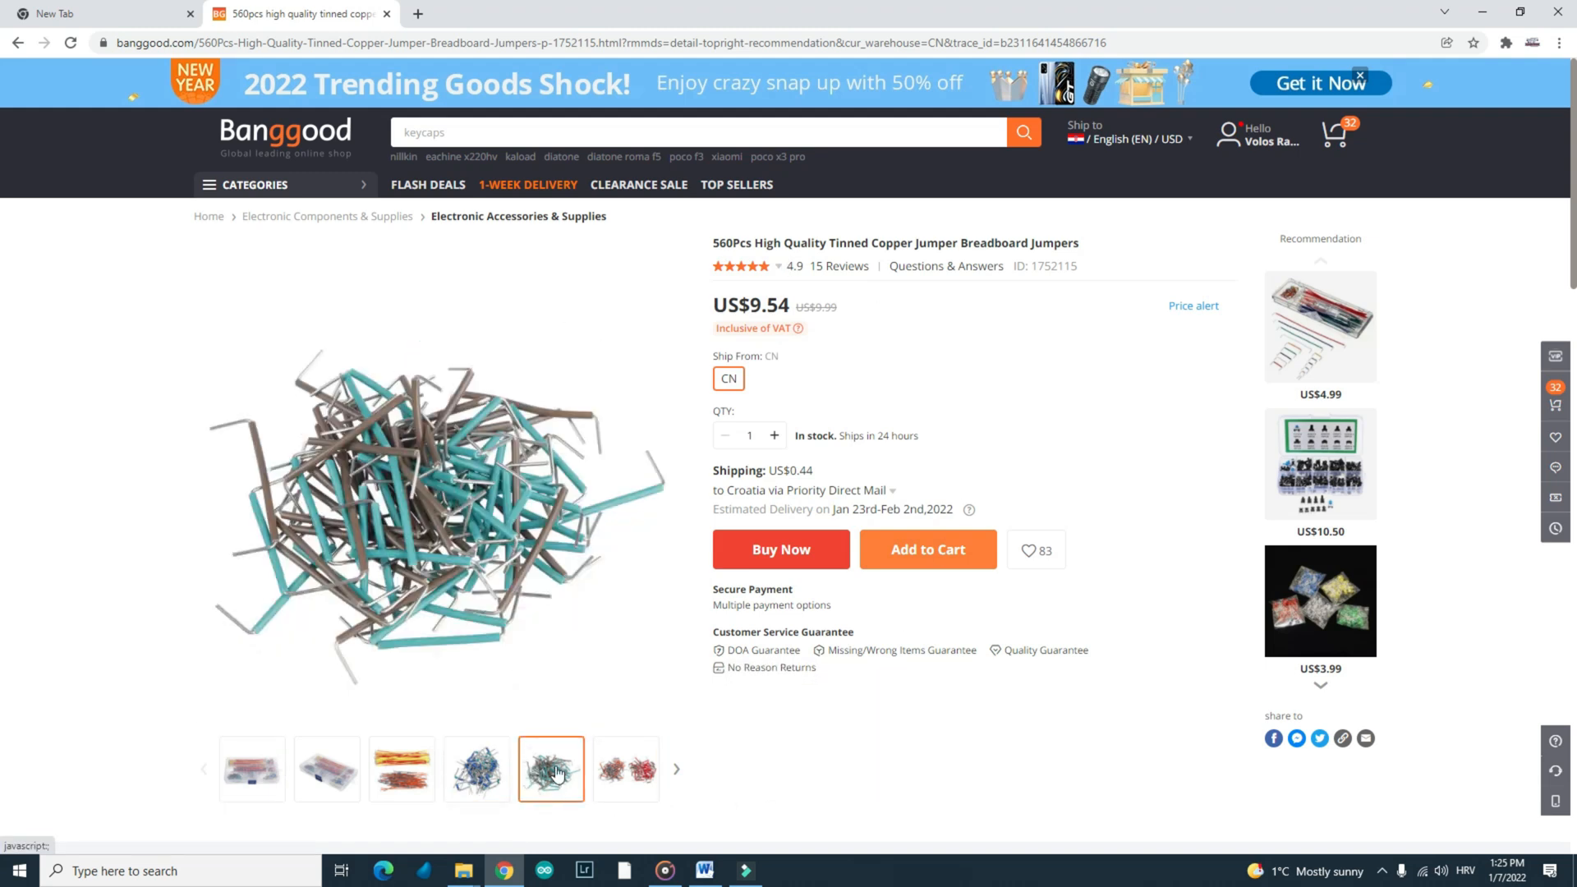
pyautogui.click(326, 768)
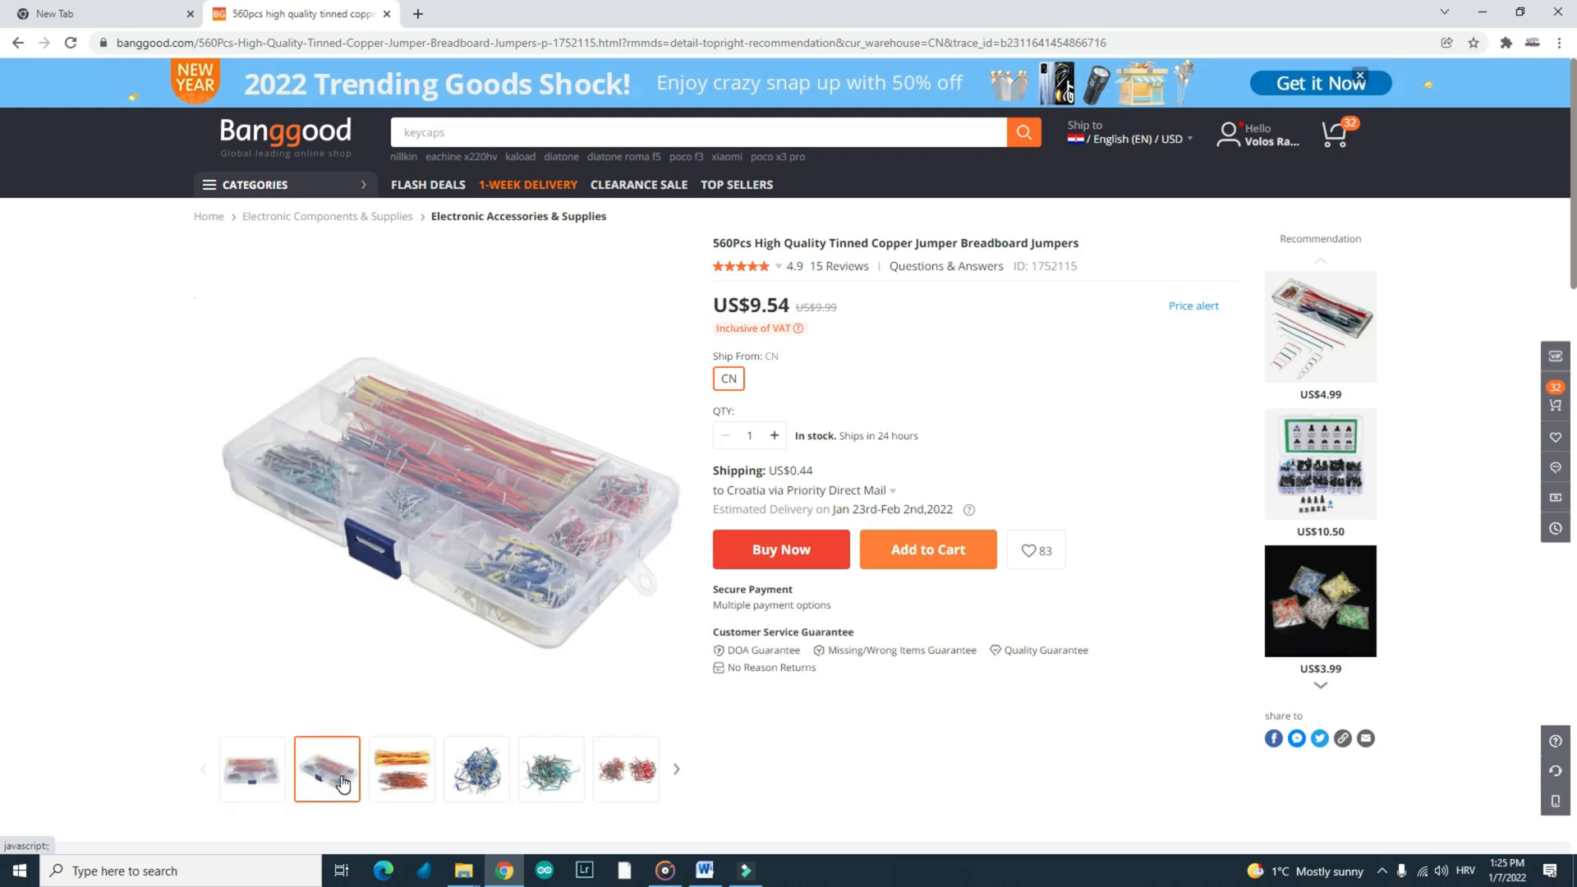
pyautogui.click(626, 769)
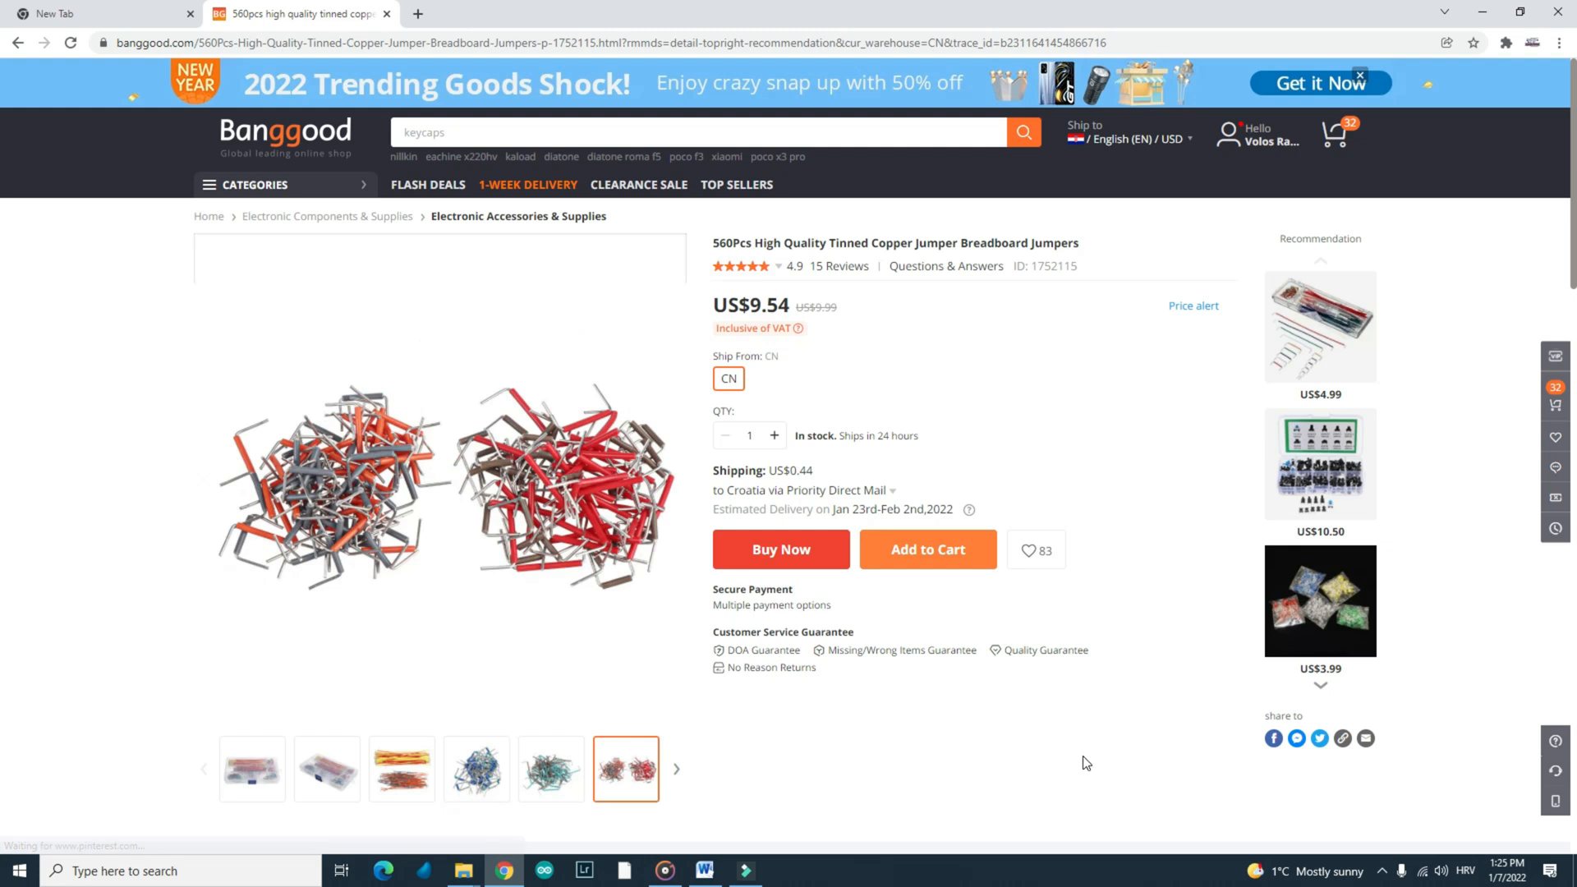
pyautogui.moveTo(824, 320)
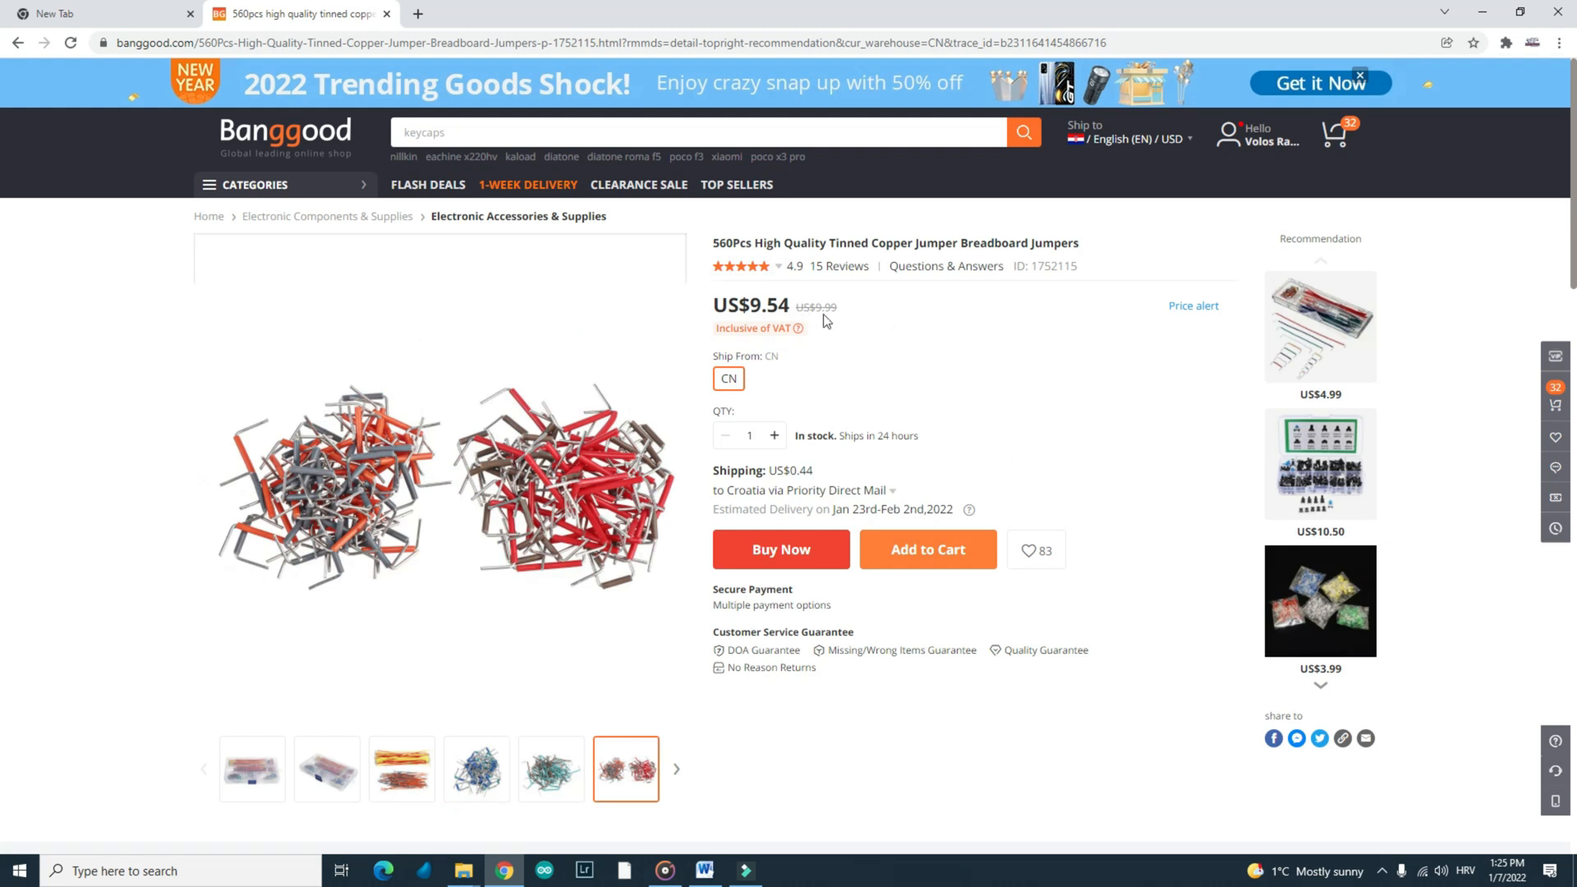
pyautogui.click(462, 869)
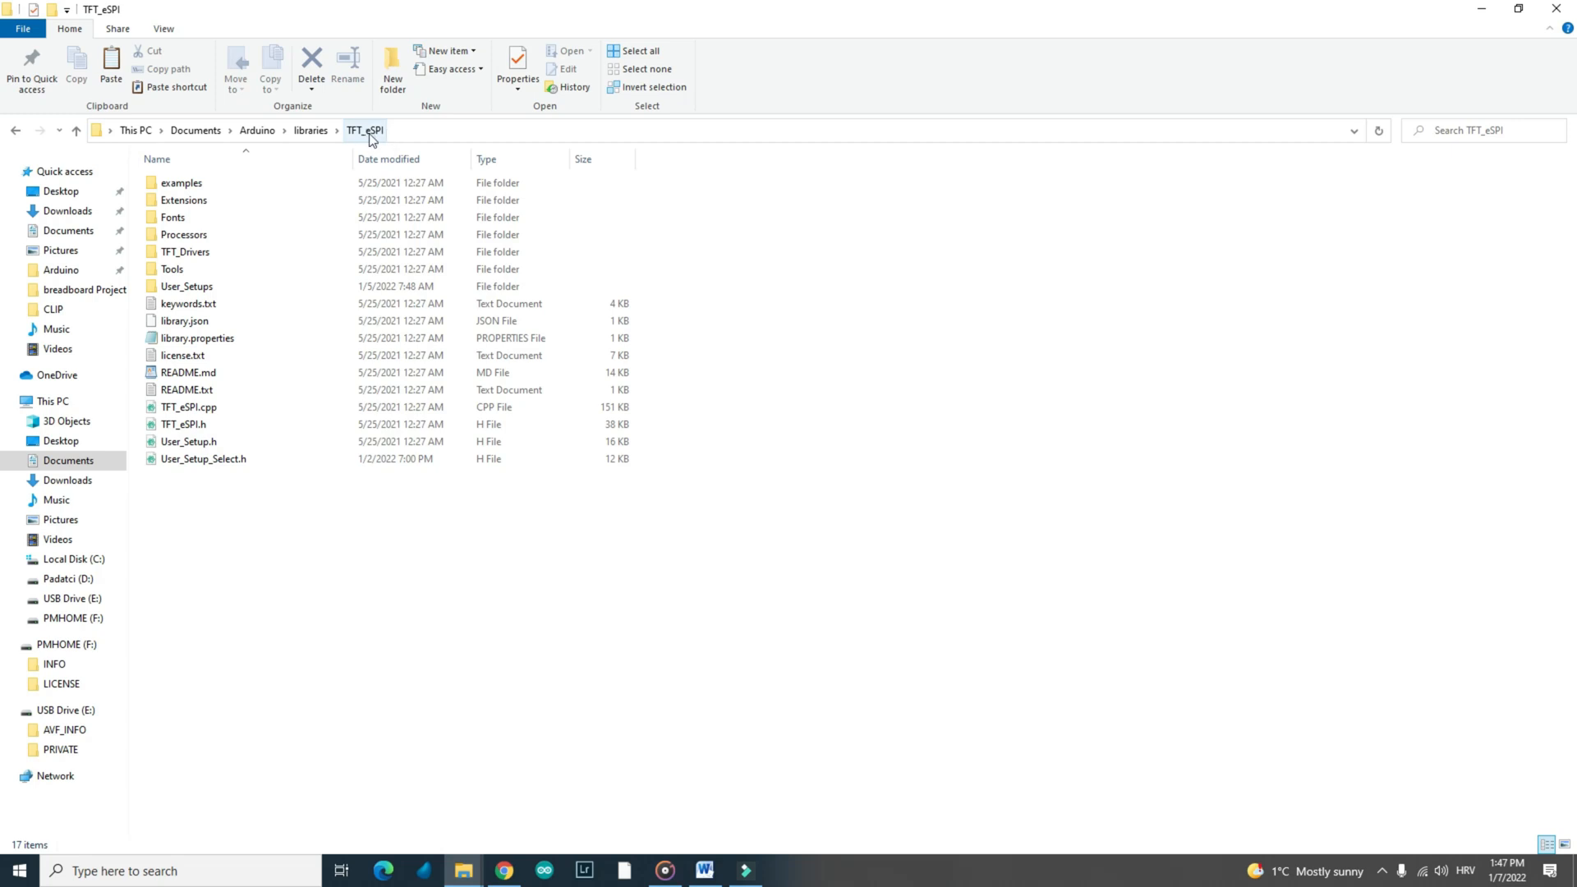
pyautogui.moveTo(317, 547)
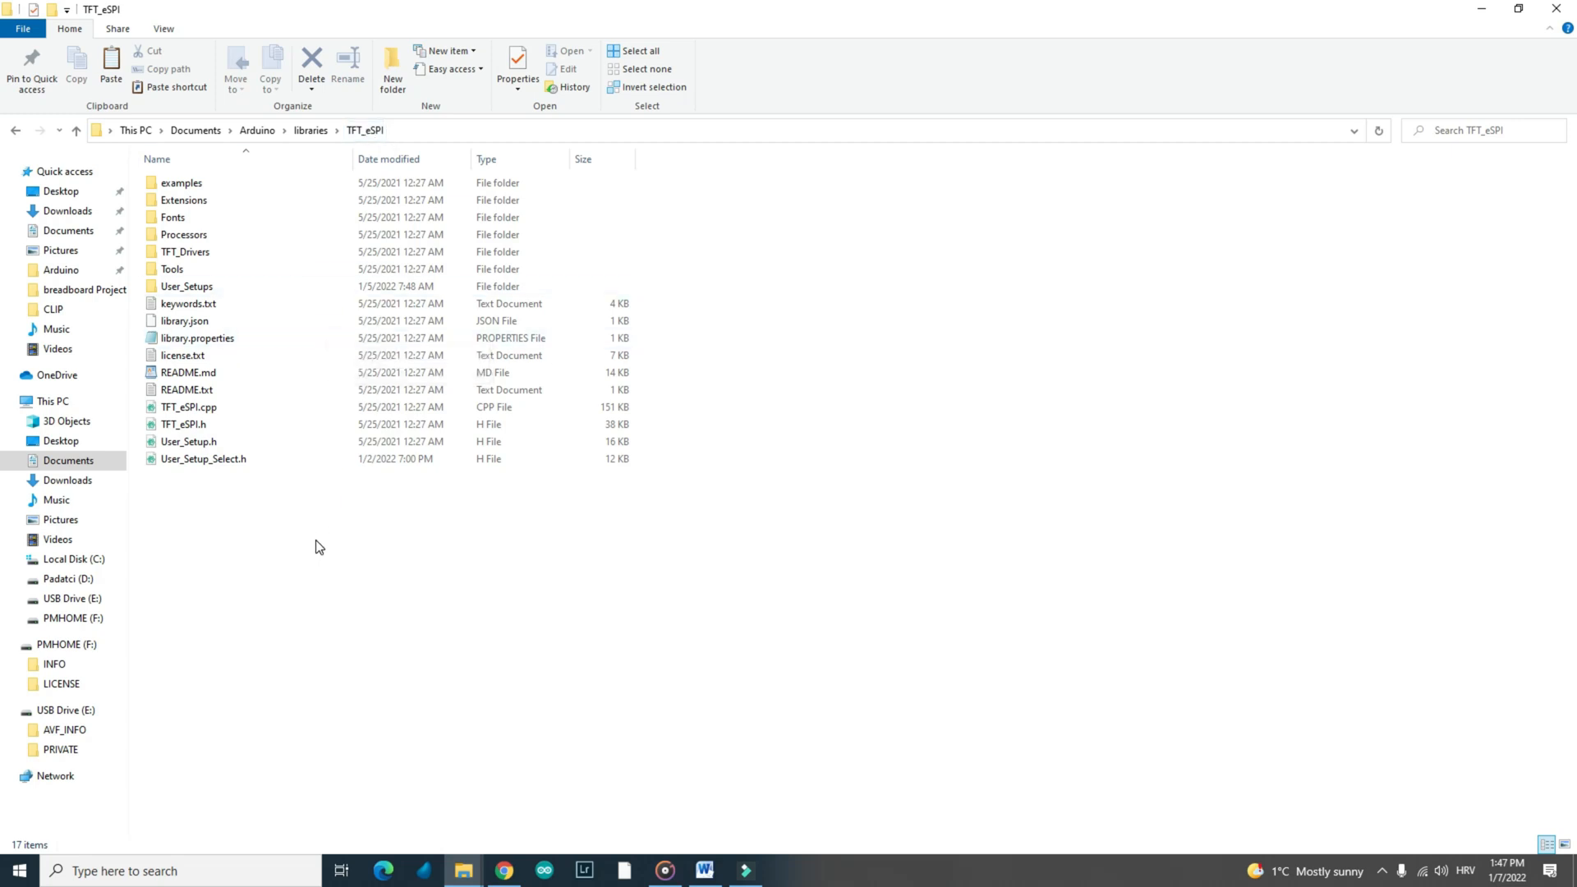
pyautogui.moveTo(187, 287)
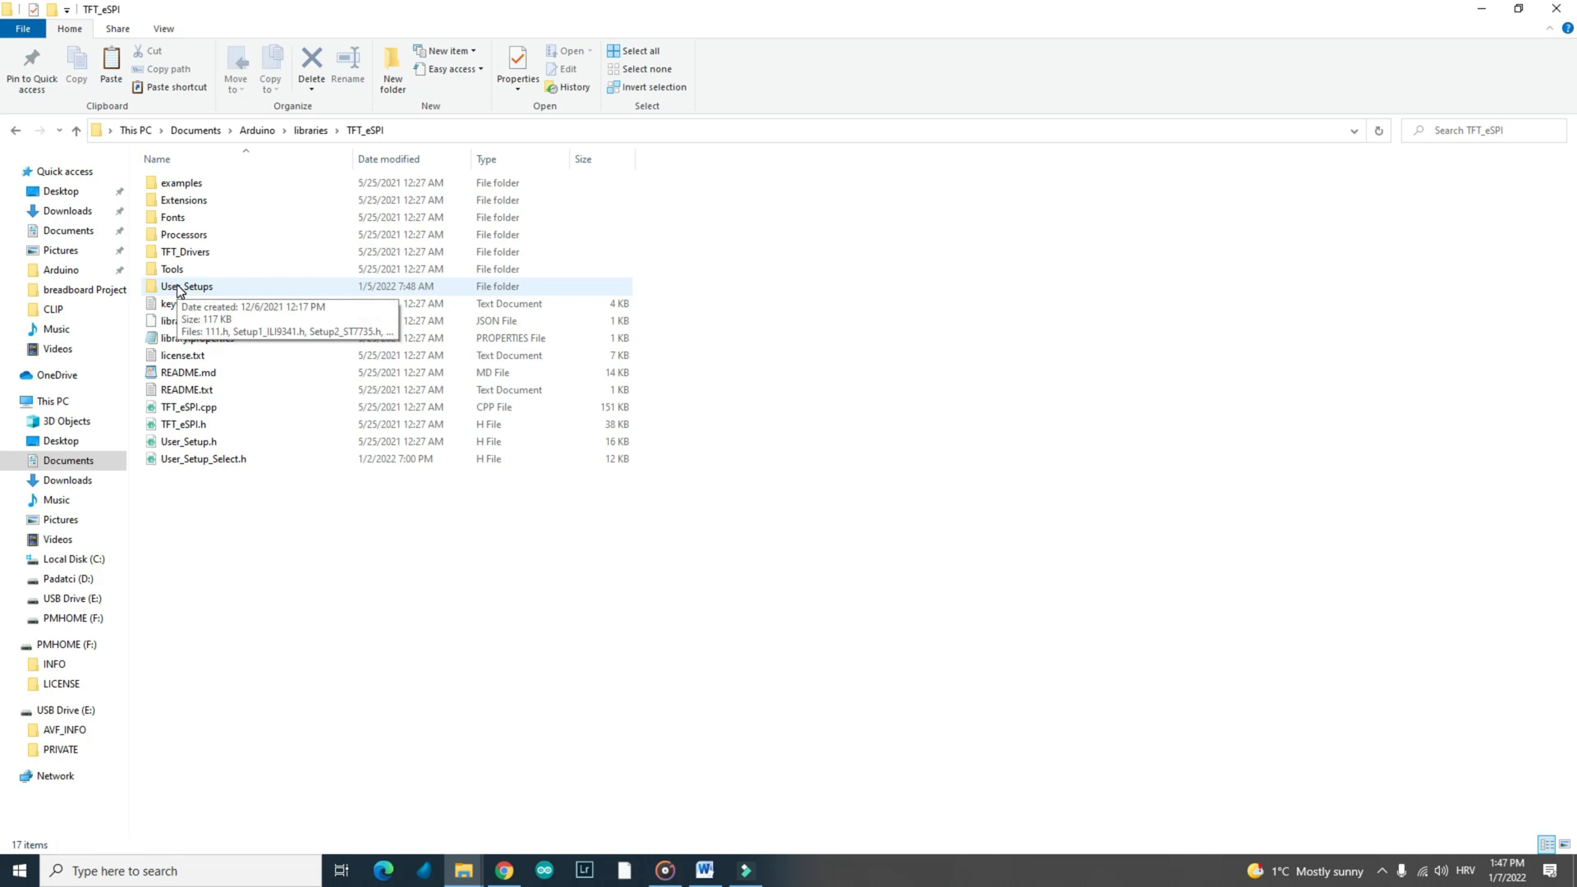
# Open Setup24_ST7789.h from the User_Setups folder in Atom
pyautogui.doubleClick(187, 287)
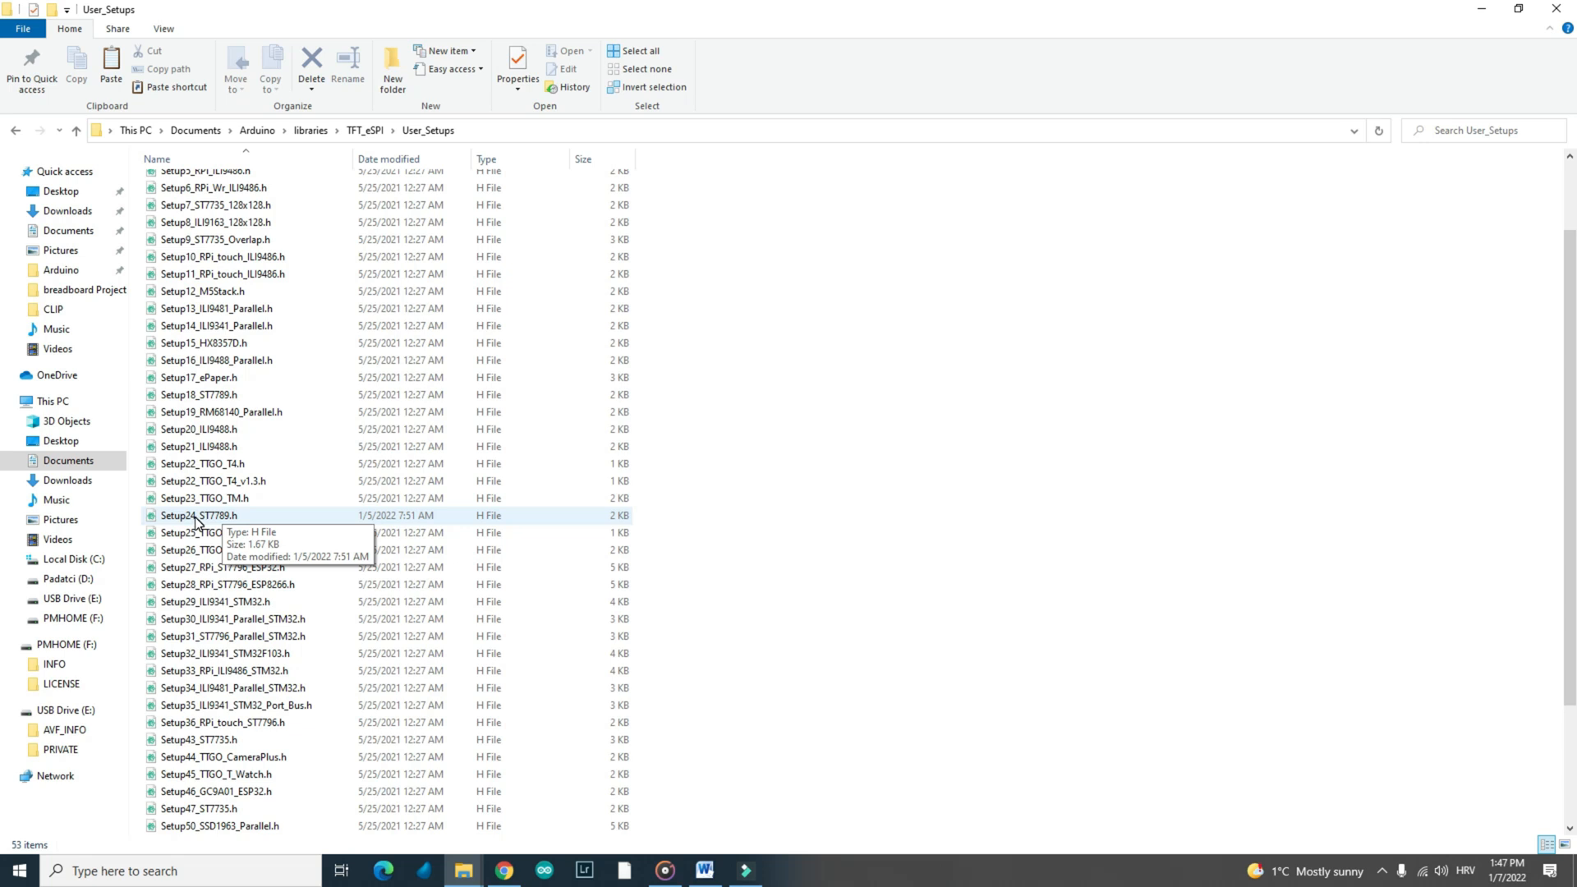
pyautogui.click(201, 515)
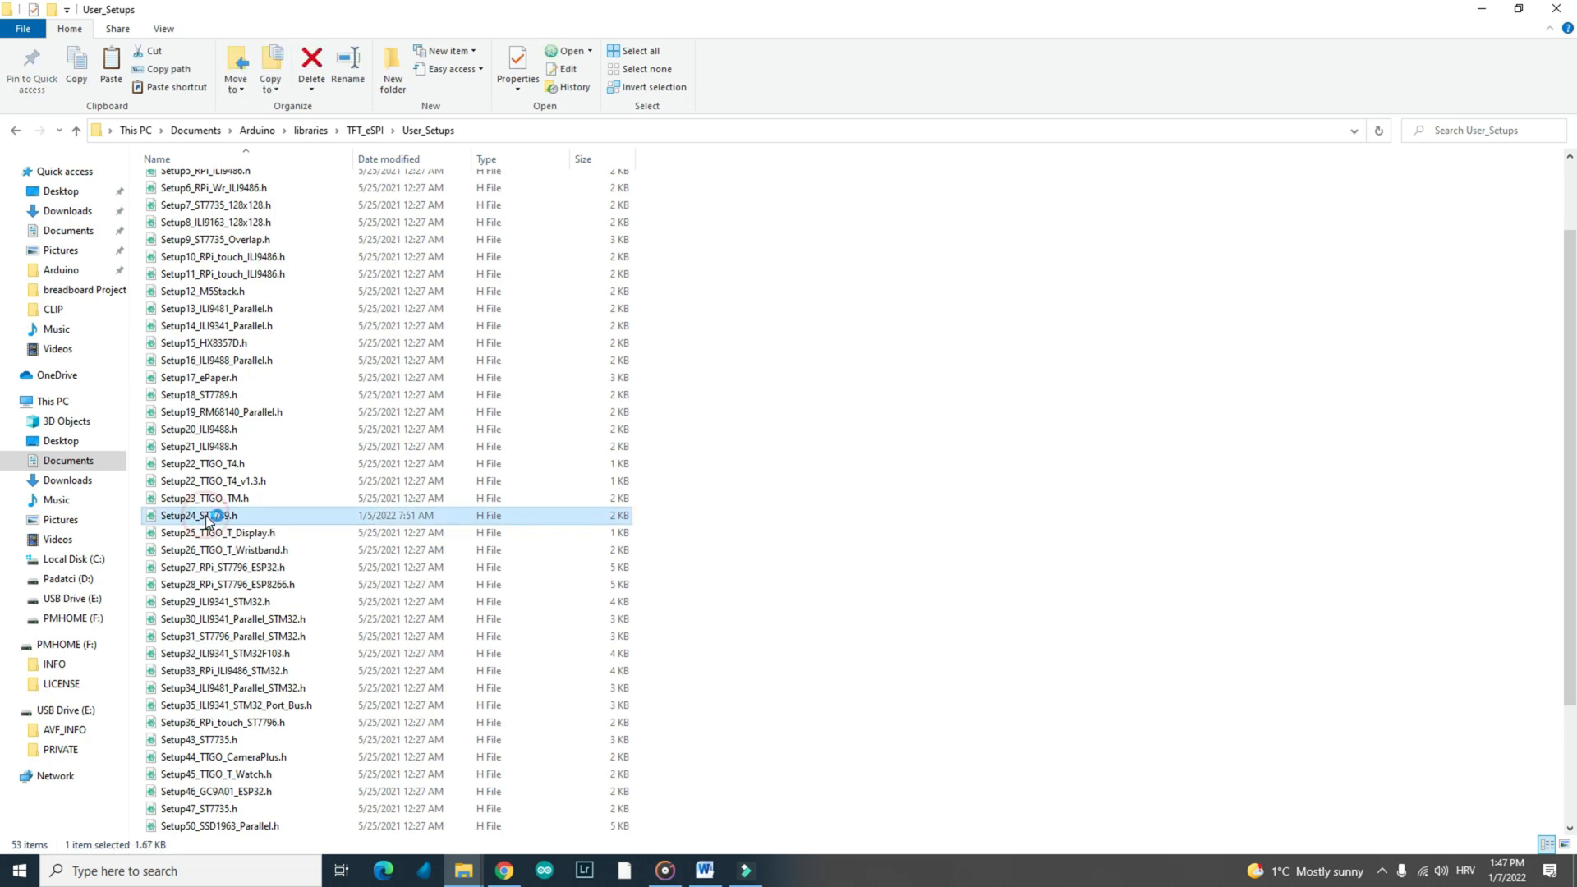
pyautogui.doubleClick(198, 515)
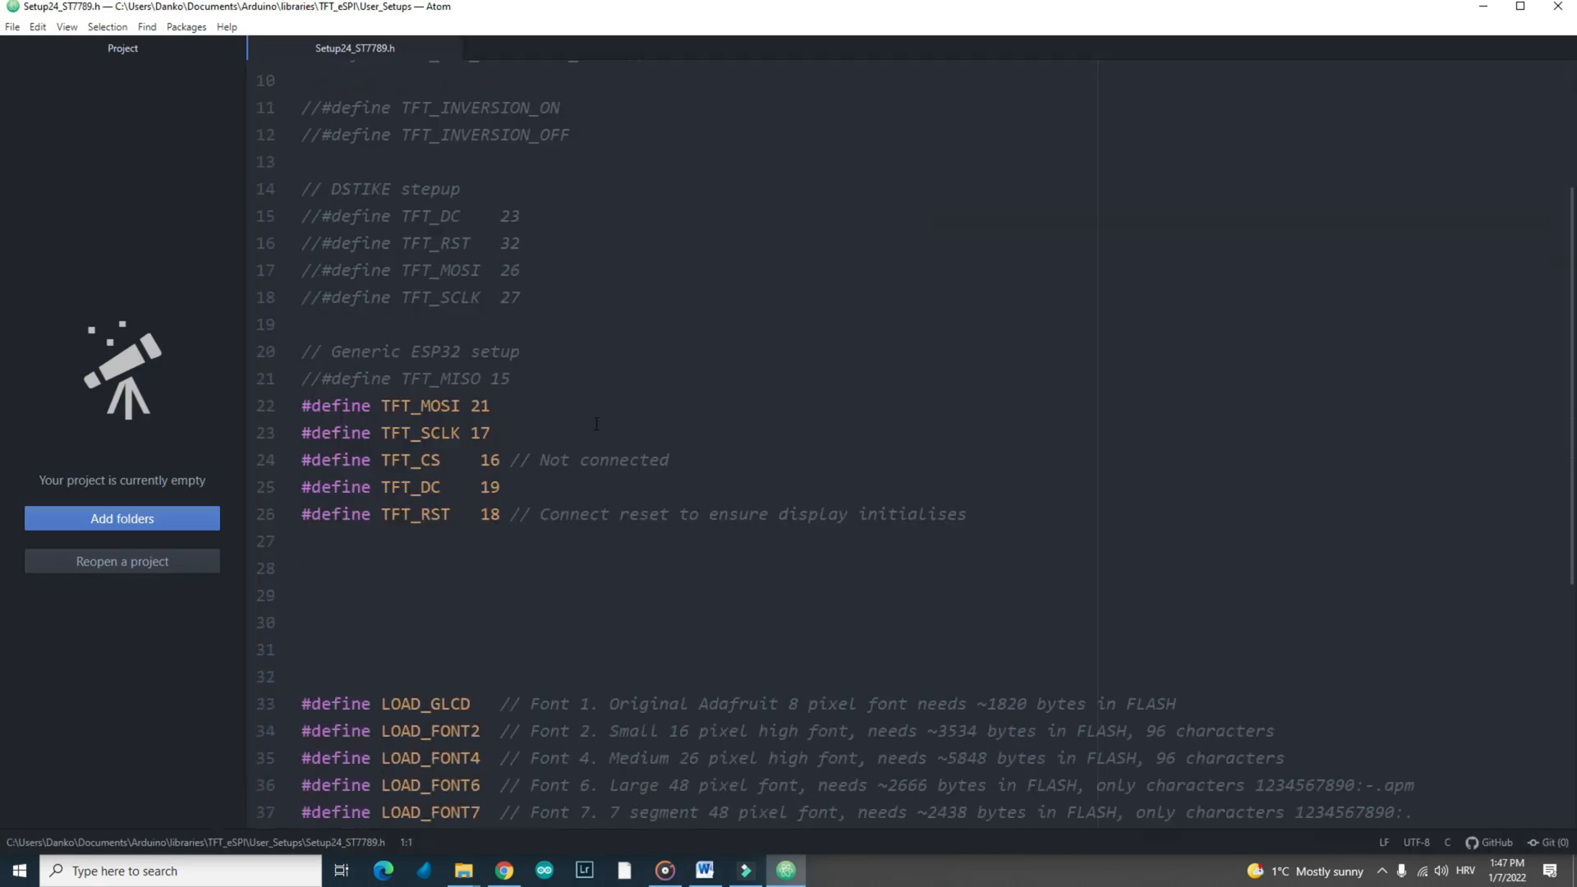
# Scroll to the Generic ESP32 block and place the cursor on the TFT_SCLK pin number
pyautogui.scroll(-3)
pyautogui.write('2')
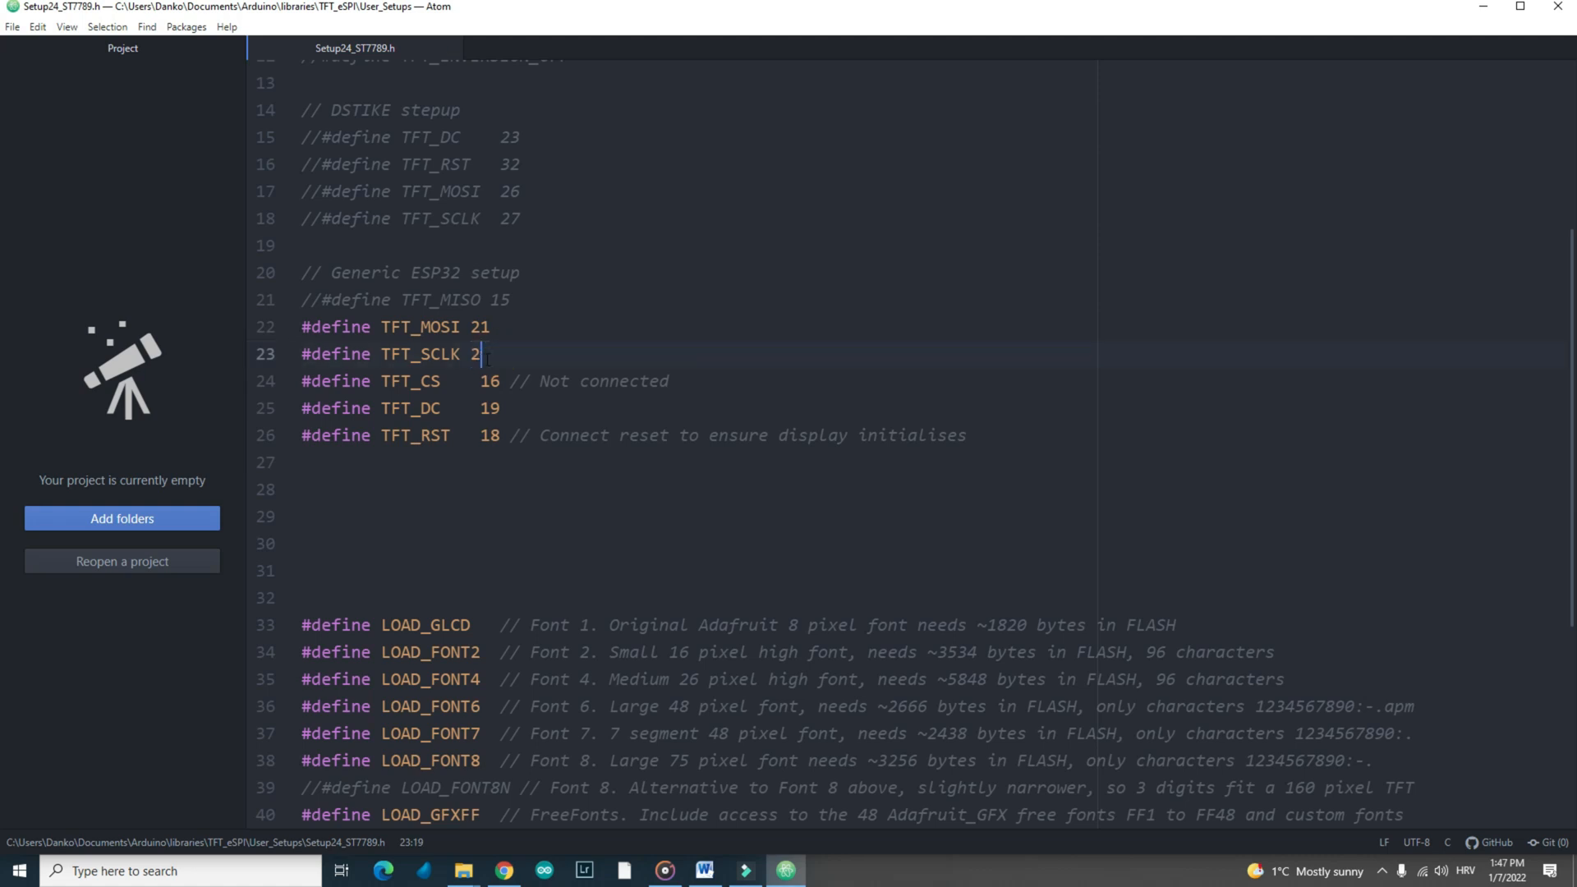
pyautogui.click(462, 870)
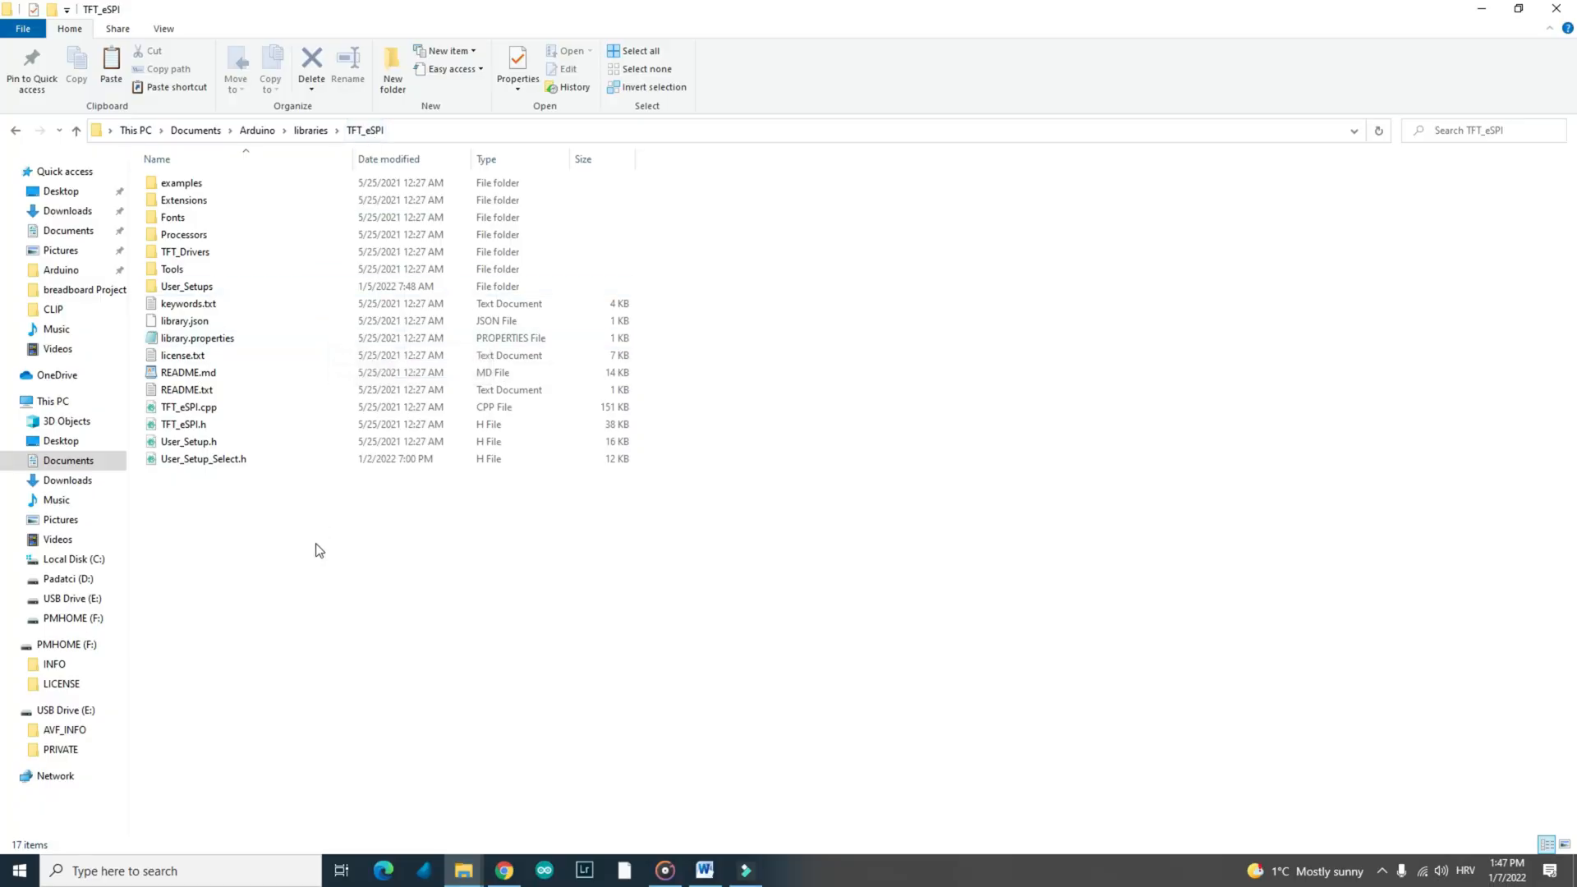
# Open the TFT_eSPI User_Setups folder to list its setup headers
pyautogui.click(186, 285)
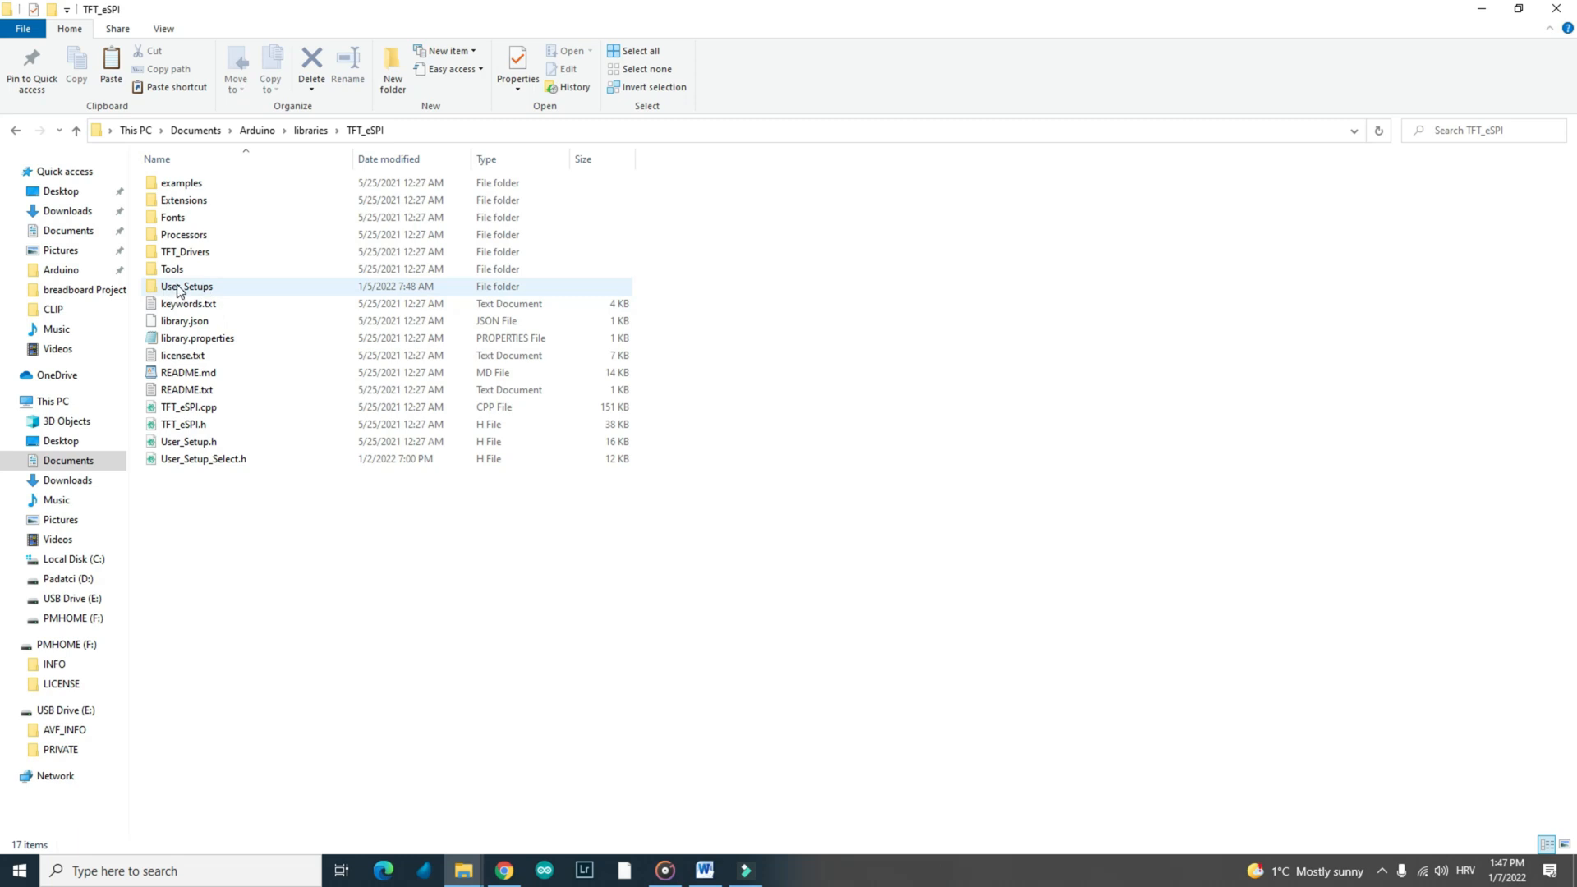
pyautogui.doubleClick(187, 286)
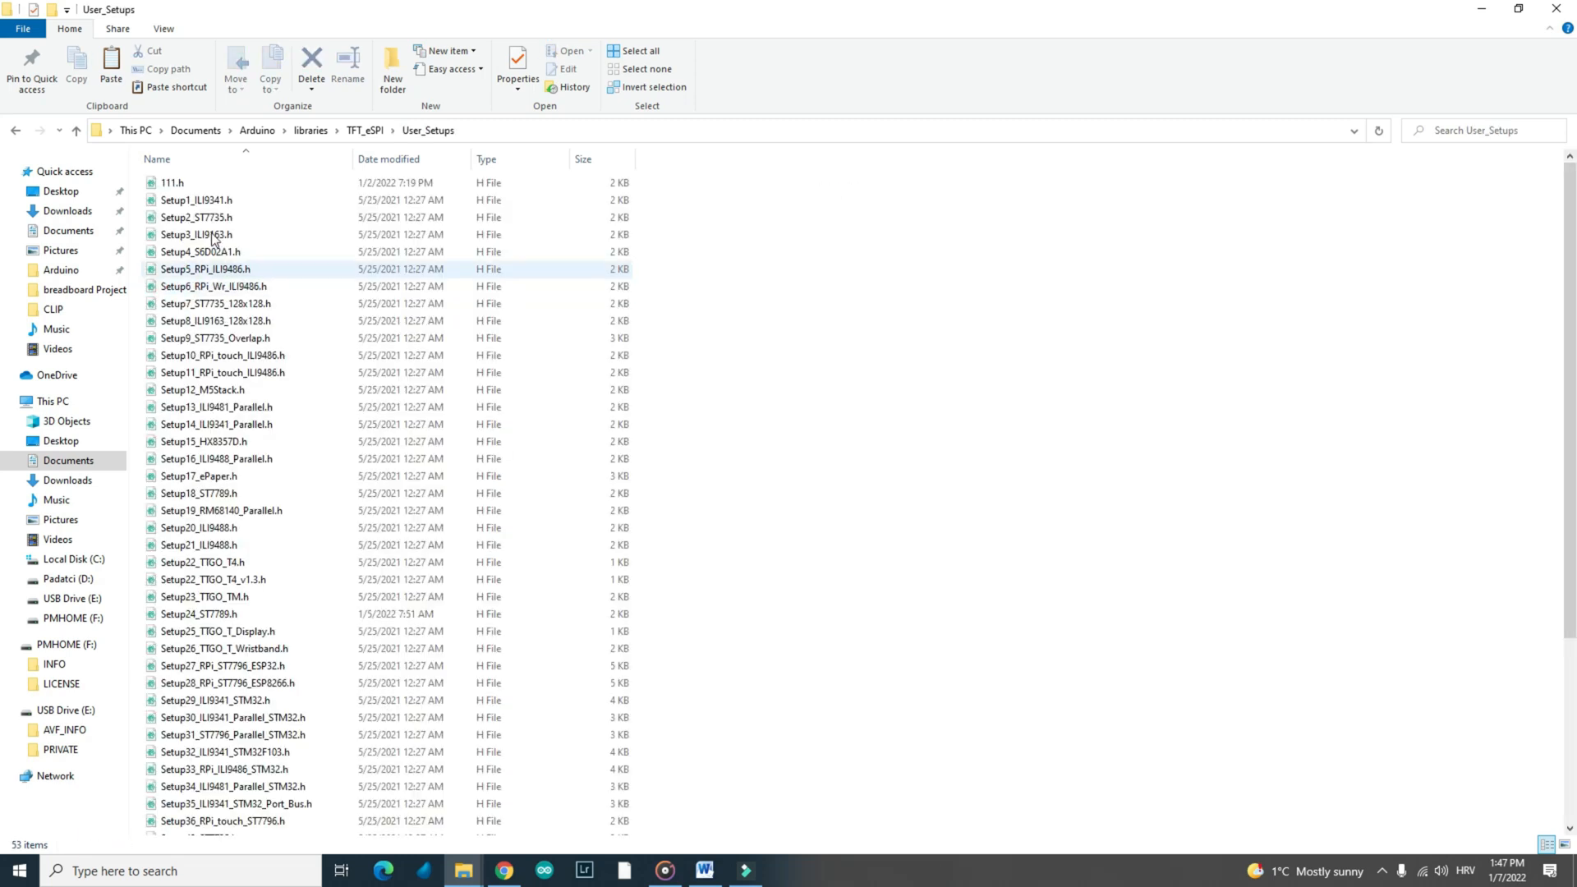